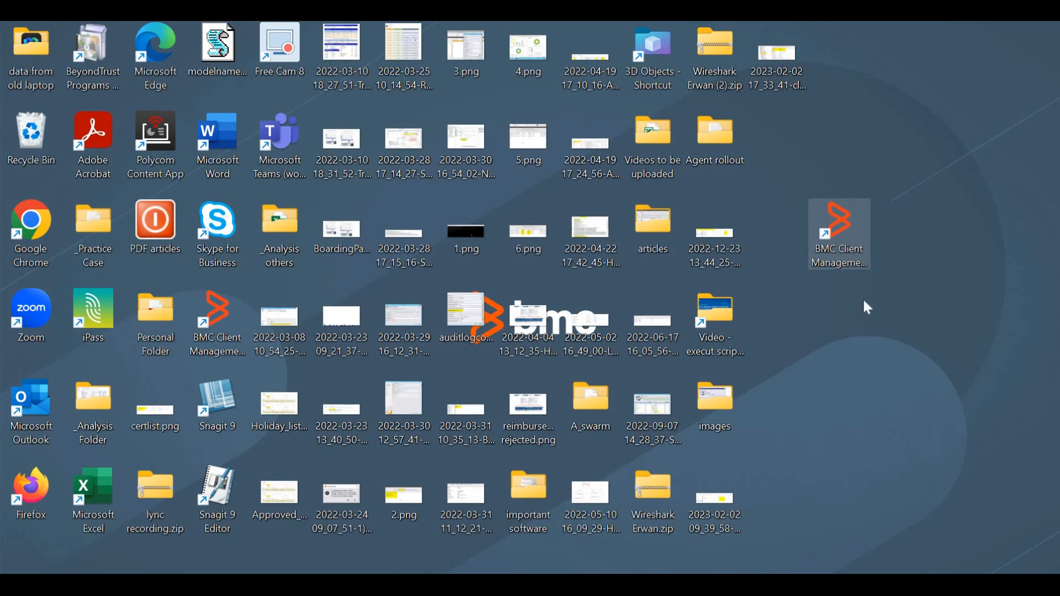
Launch the console from the desktop shortcut and hit a connection failed message on login
{"action": "double_click", "coordinate": [838, 233]}
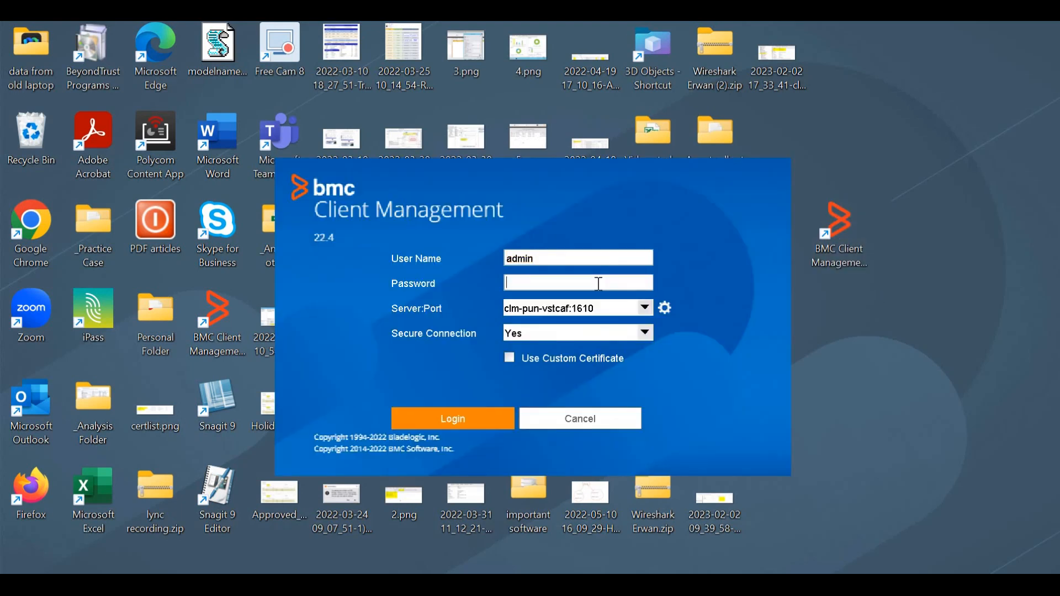
{"action": "left_click", "coordinate": [451, 417]}
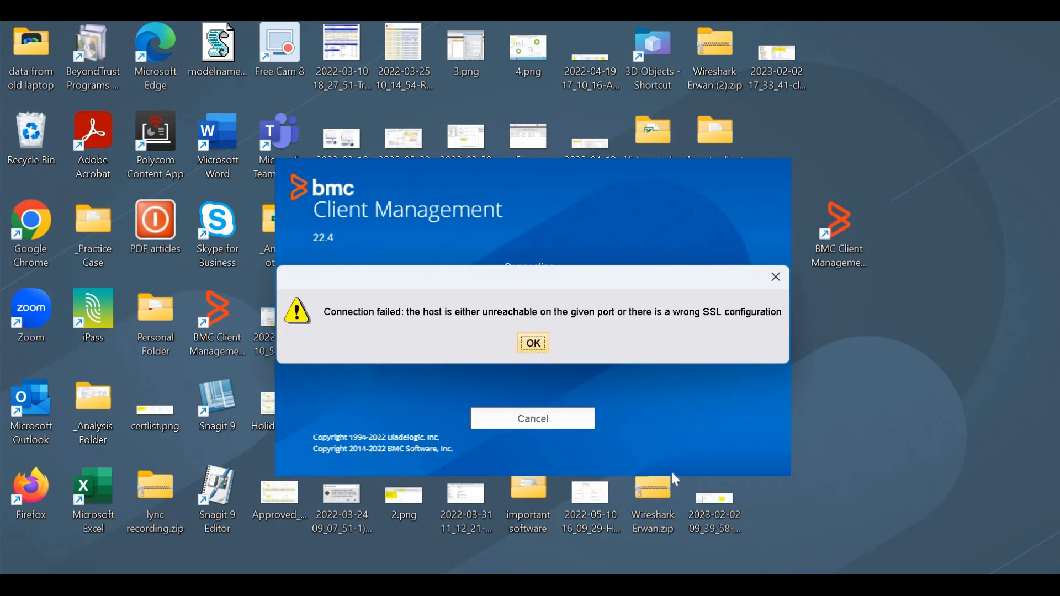
{"action": "left_click", "coordinate": [532, 342]}
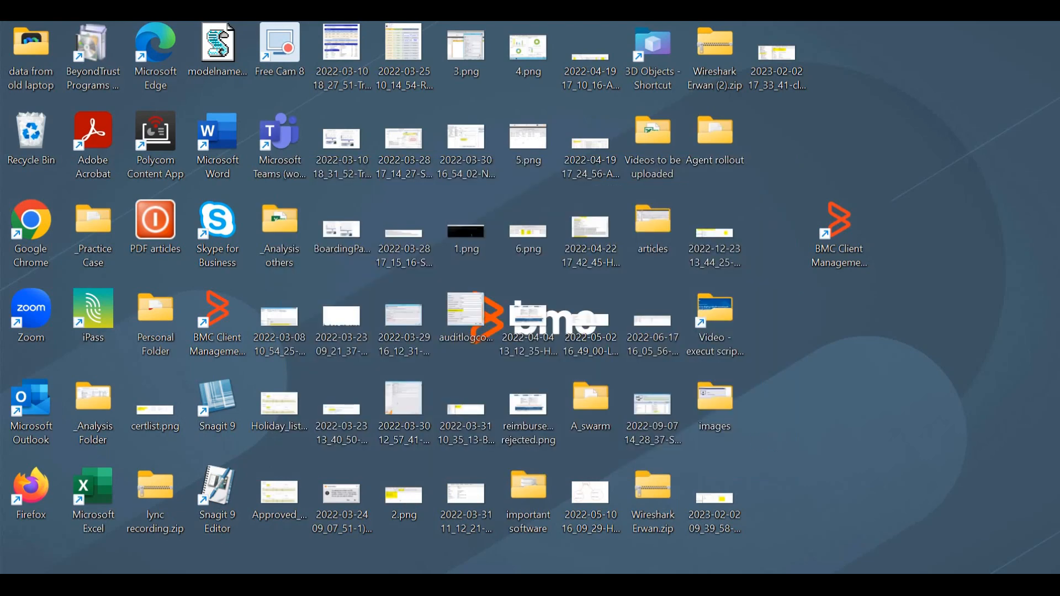
Download the Web Start Package, run BmcWebStart and log in as admin with the password
{"action": "double_click", "coordinate": [837, 228]}
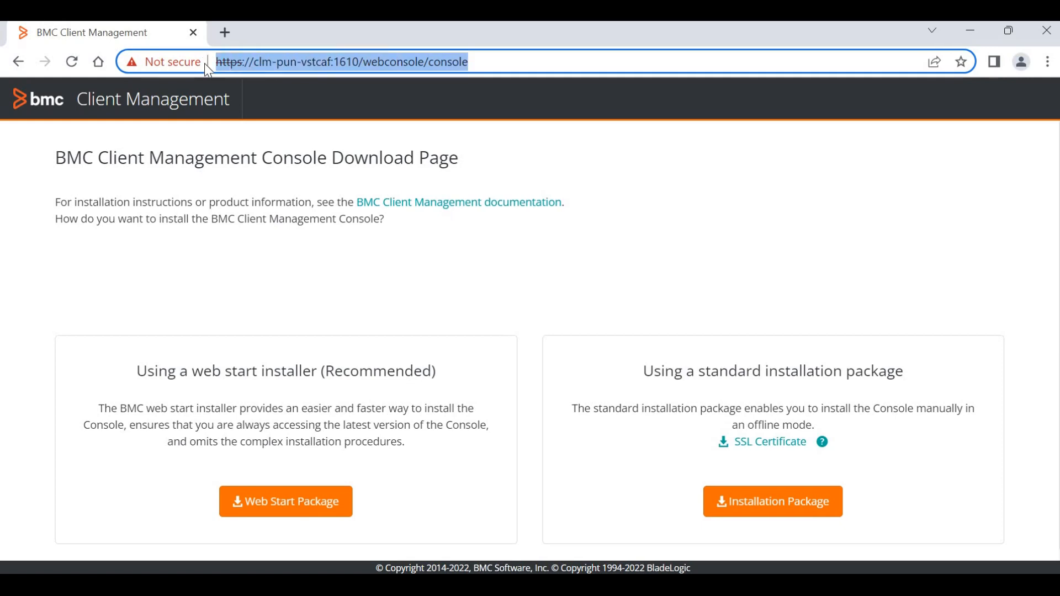
{"action": "left_click", "coordinate": [335, 61]}
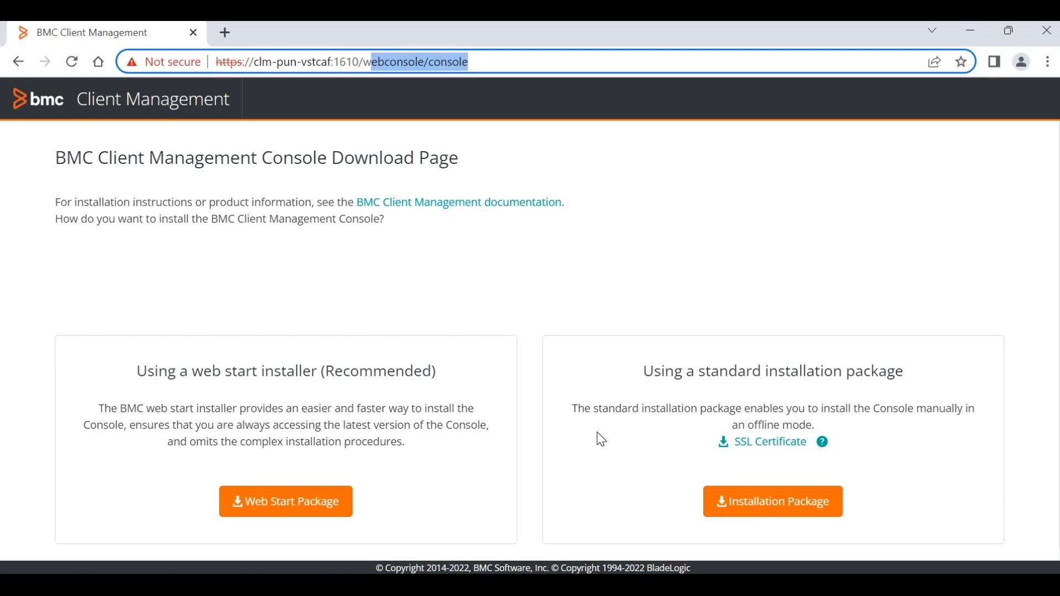
{"action": "left_click", "coordinate": [285, 502]}
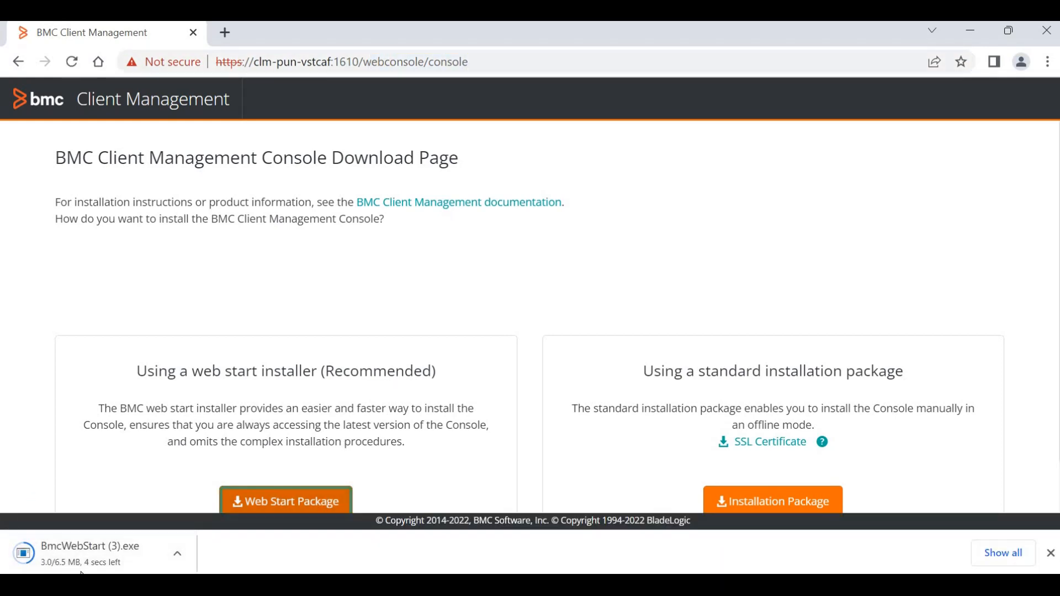
{"action": "left_click", "coordinate": [88, 550]}
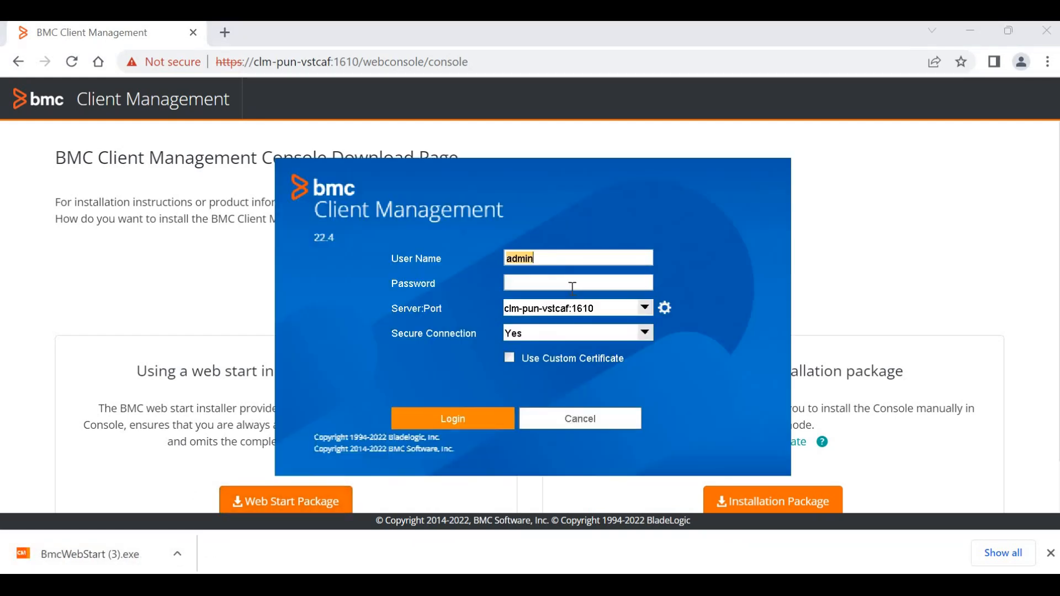
{"action": "type", "text": "**"}
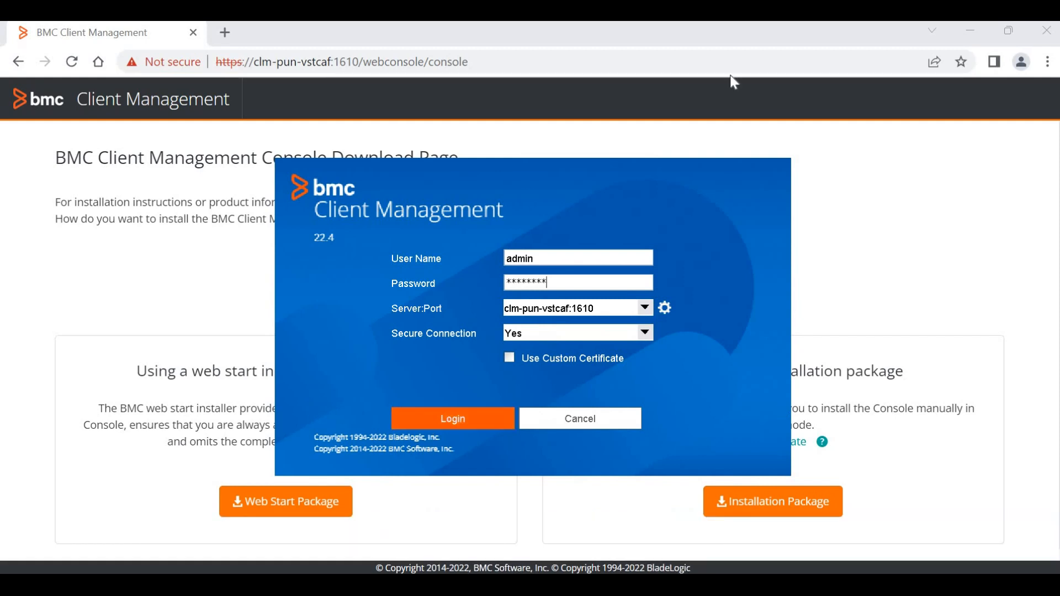
{"action": "left_click", "coordinate": [453, 418]}
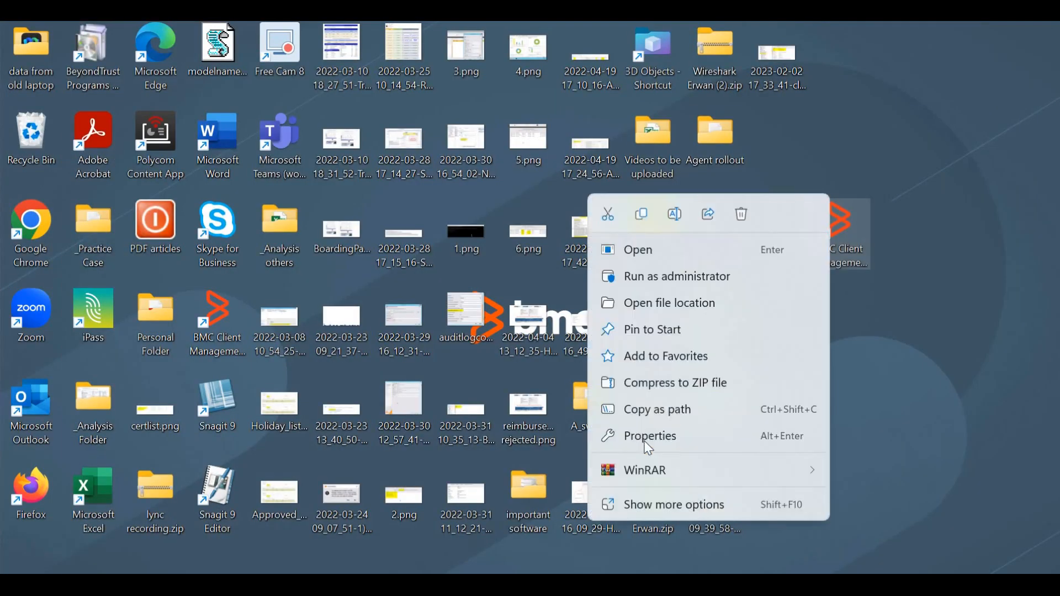
View the BMC Client Management Console shortcut's properties to find its install folder
{"action": "left_click", "coordinate": [648, 435]}
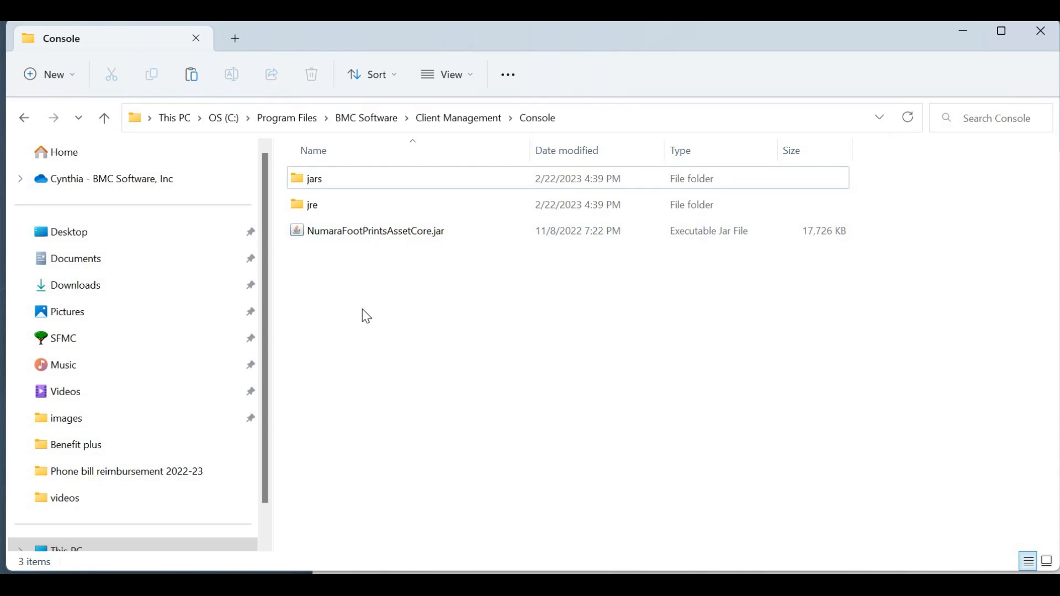
{"action": "mouse_move", "coordinate": [424, 450]}
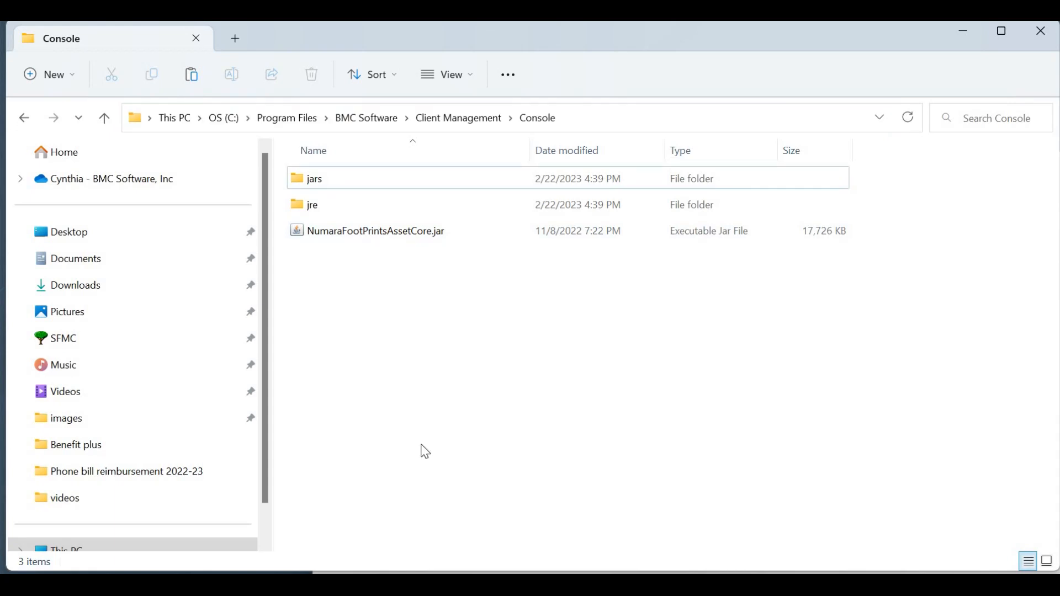
Create a certs folder under Console and a trusted folder inside certs
{"action": "right_click", "coordinate": [423, 450]}
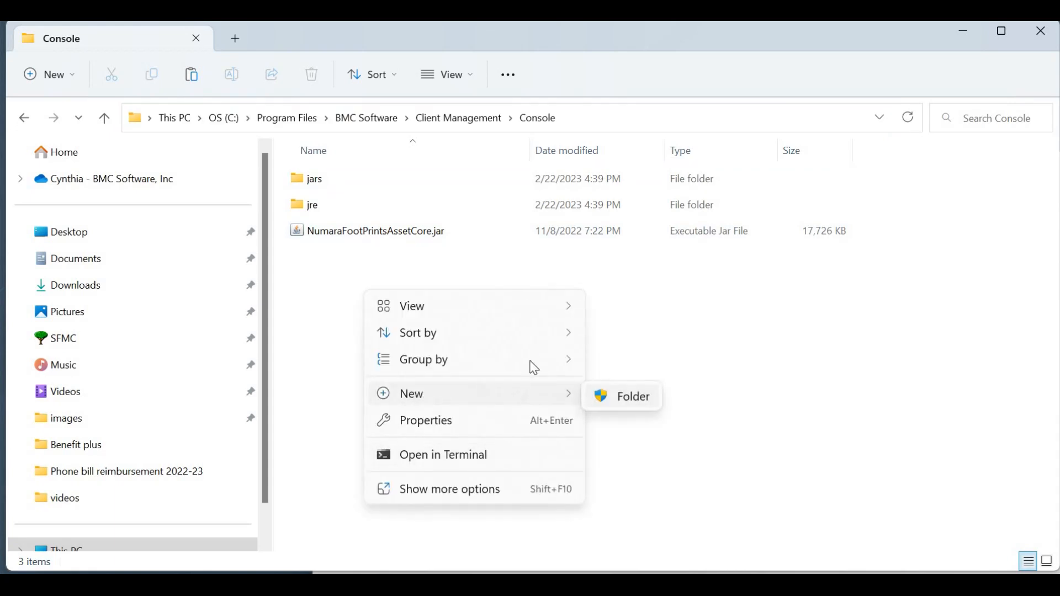
{"action": "left_click", "coordinate": [634, 396]}
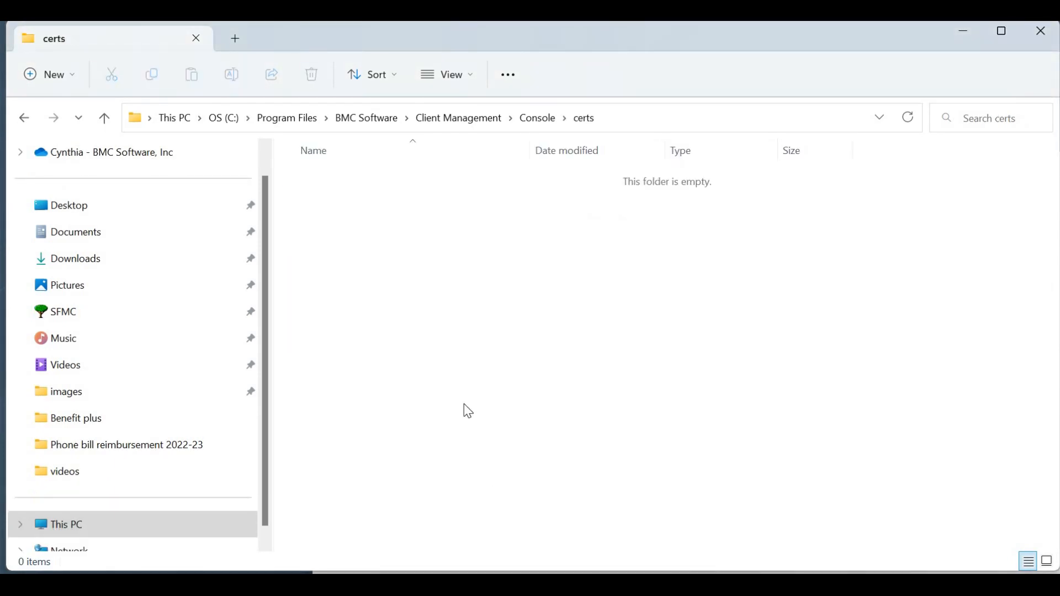
{"action": "right_click", "coordinate": [466, 405]}
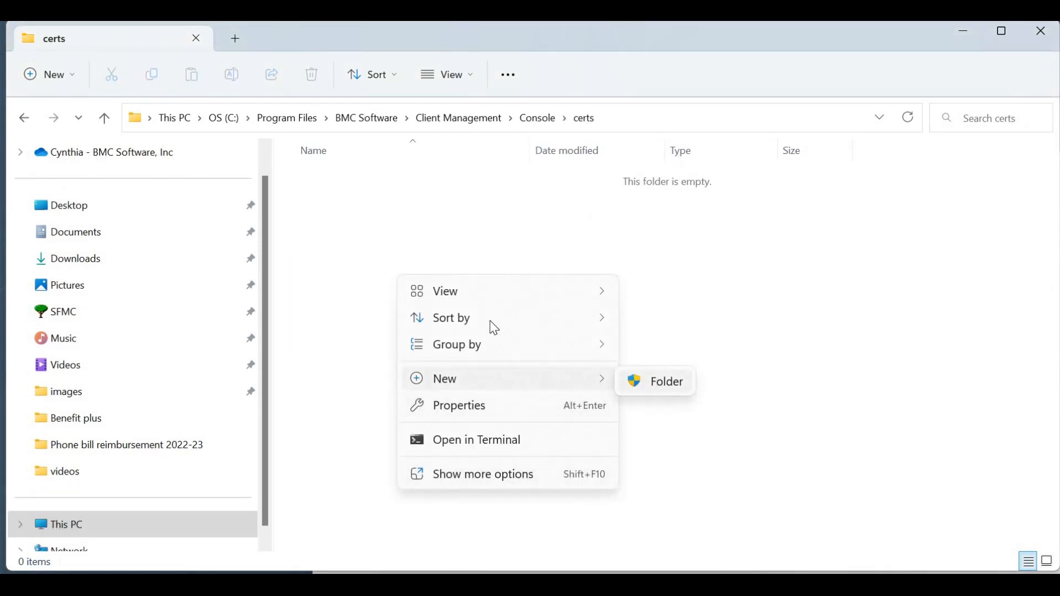
{"action": "left_click", "coordinate": [666, 380]}
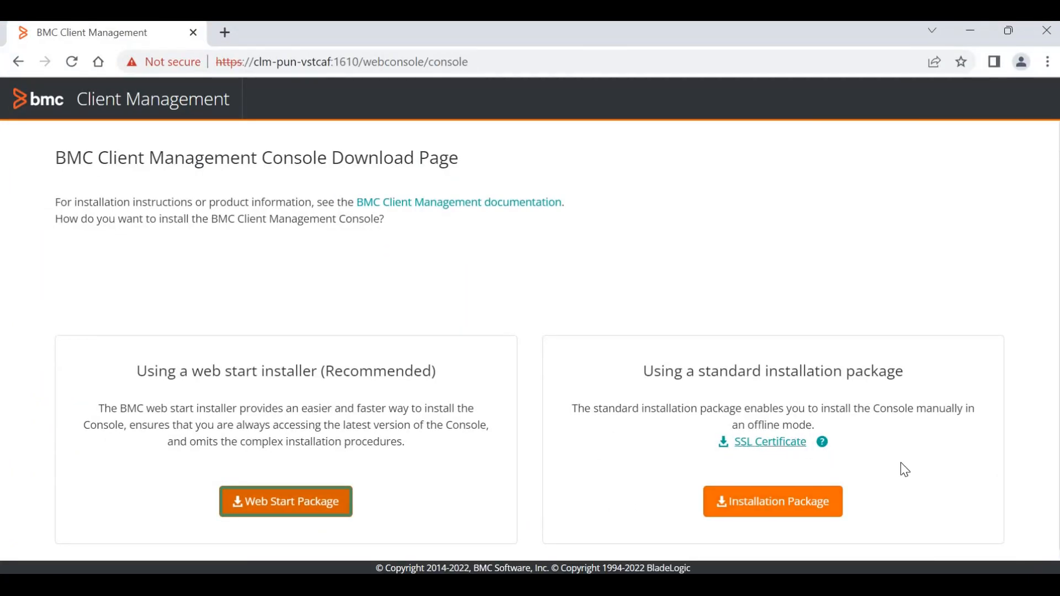
Download the SSL Certificate and move cacert.crt into Console\certs\trusted with administrator permission
{"action": "left_click", "coordinate": [769, 442]}
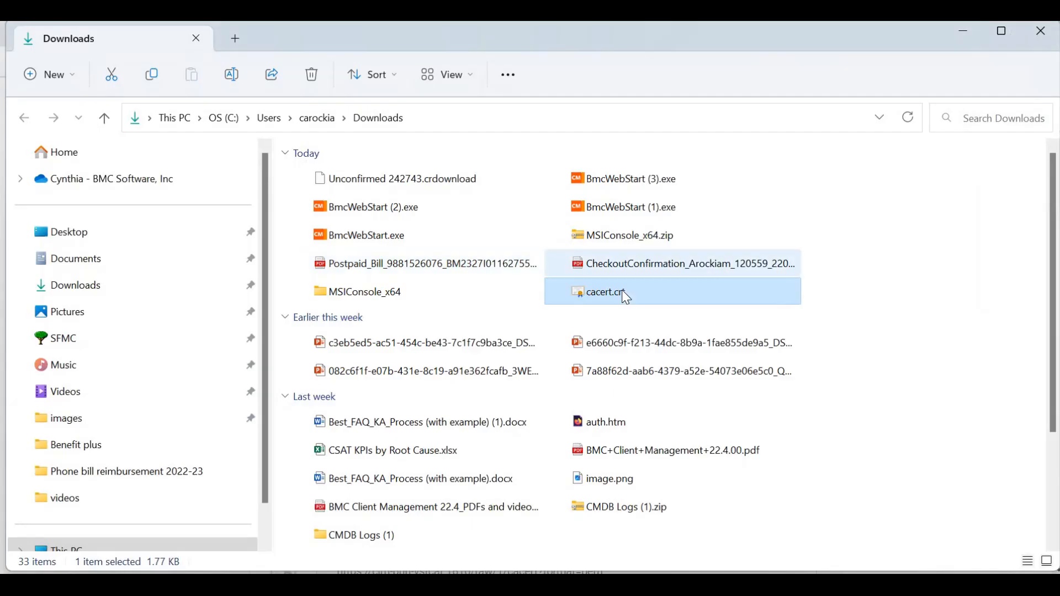
{"action": "right_click", "coordinate": [605, 291]}
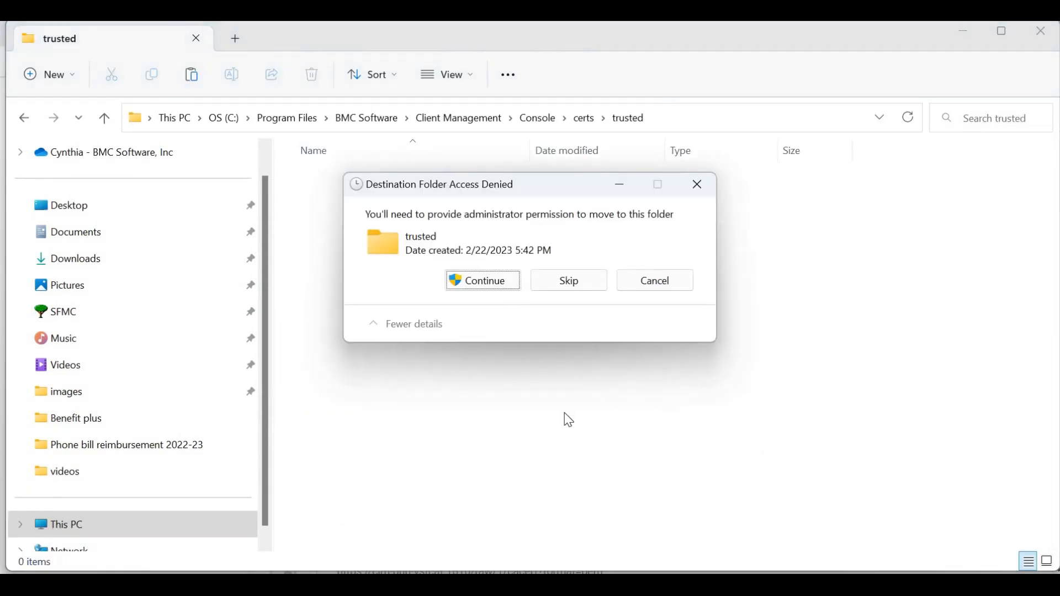
{"action": "left_click", "coordinate": [483, 279]}
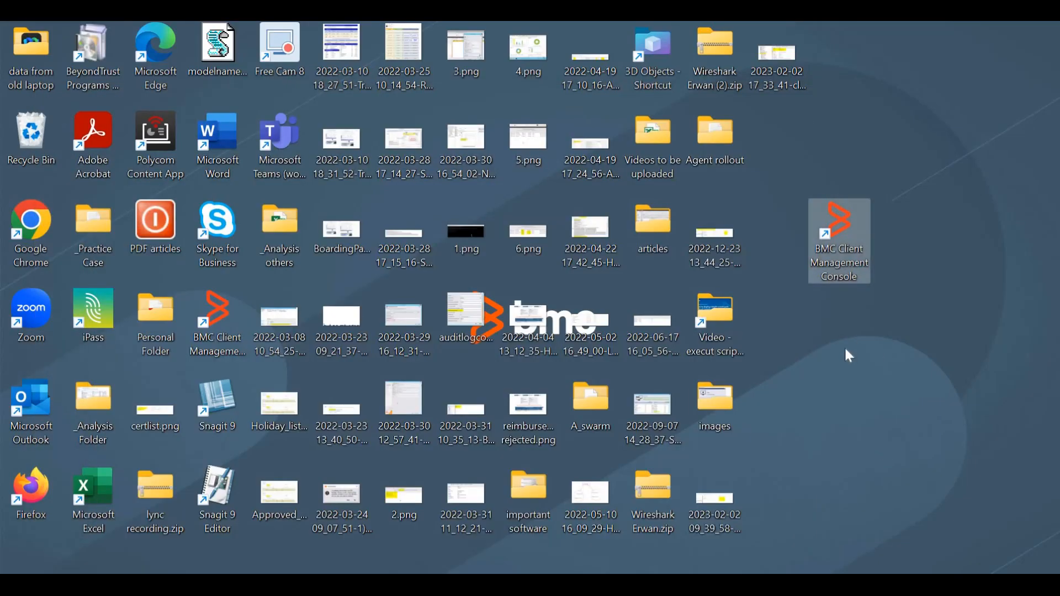
Start the console from the desktop shortcut and log in as admin
{"action": "double_click", "coordinate": [838, 240]}
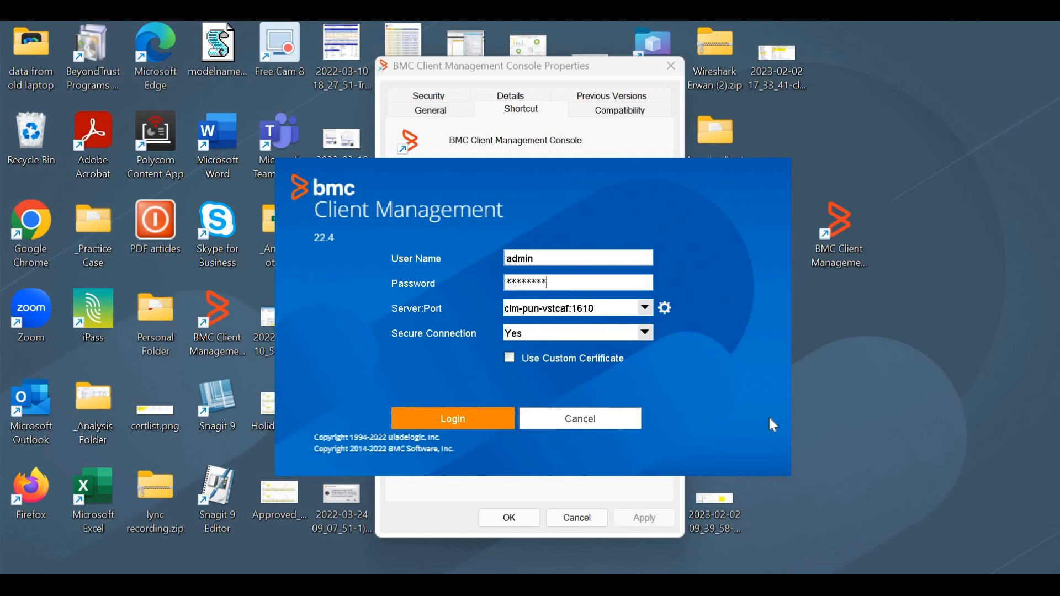
{"action": "left_click", "coordinate": [451, 417]}
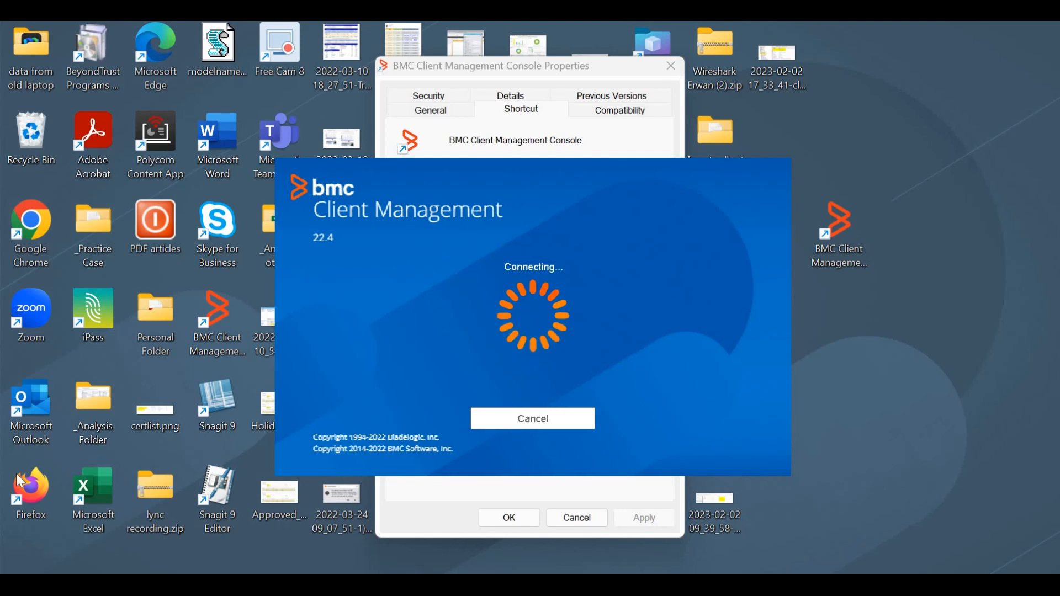
{"action": "mouse_move", "coordinate": [1033, 146]}
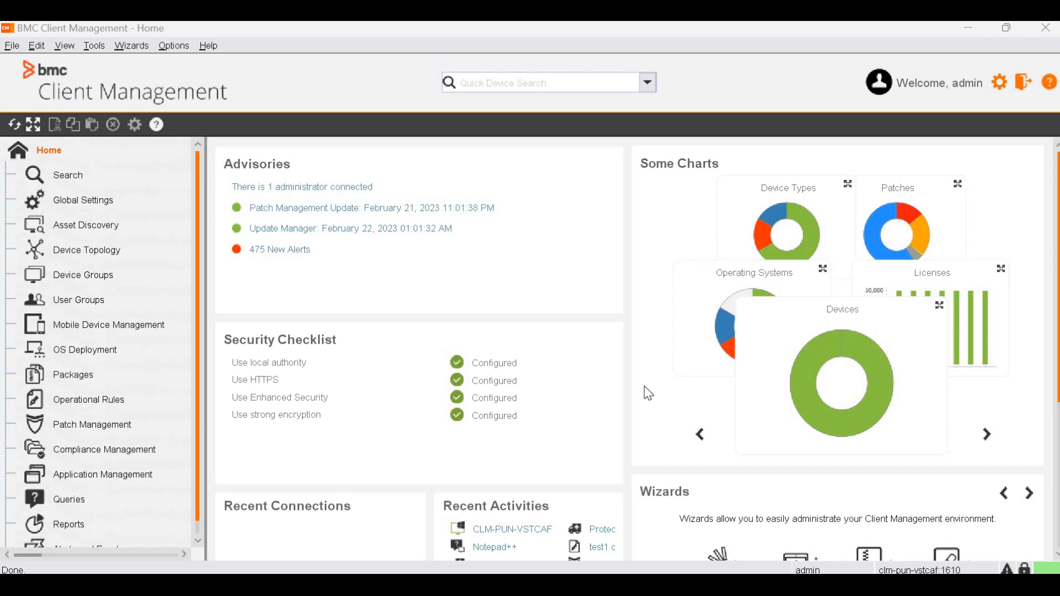
{"action": "mouse_move", "coordinate": [1031, 126]}
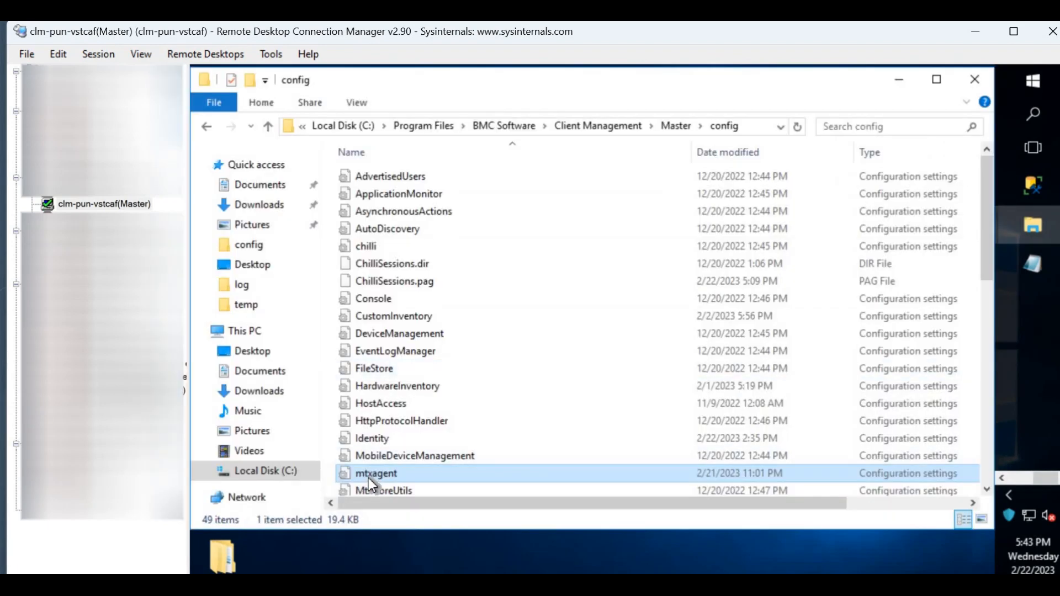
{"action": "mouse_move", "coordinate": [428, 480]}
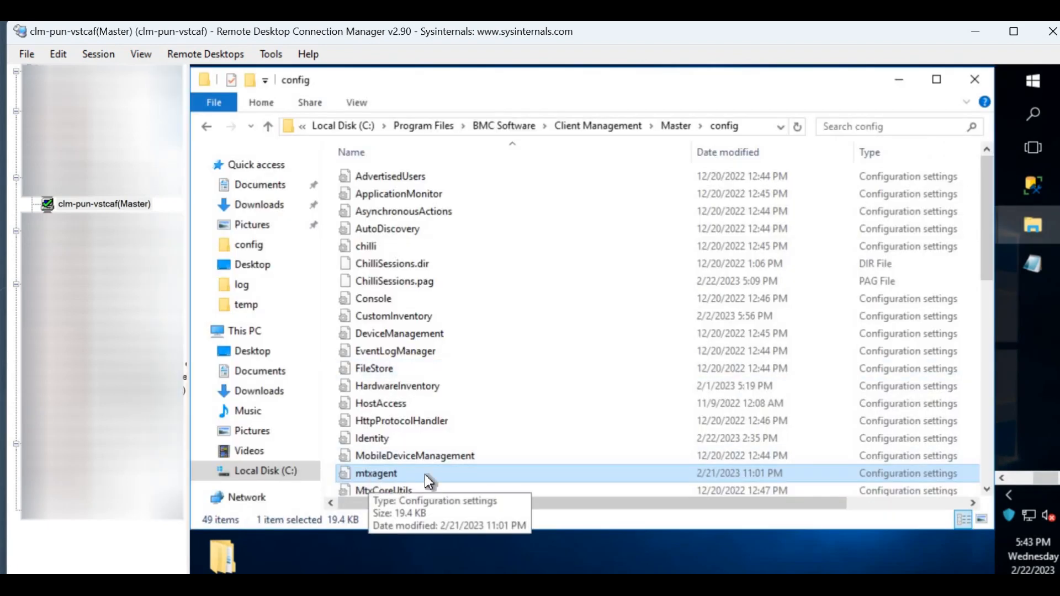
View mtxagent from the Master config folder and search its text for 'cert'
{"action": "double_click", "coordinate": [375, 473]}
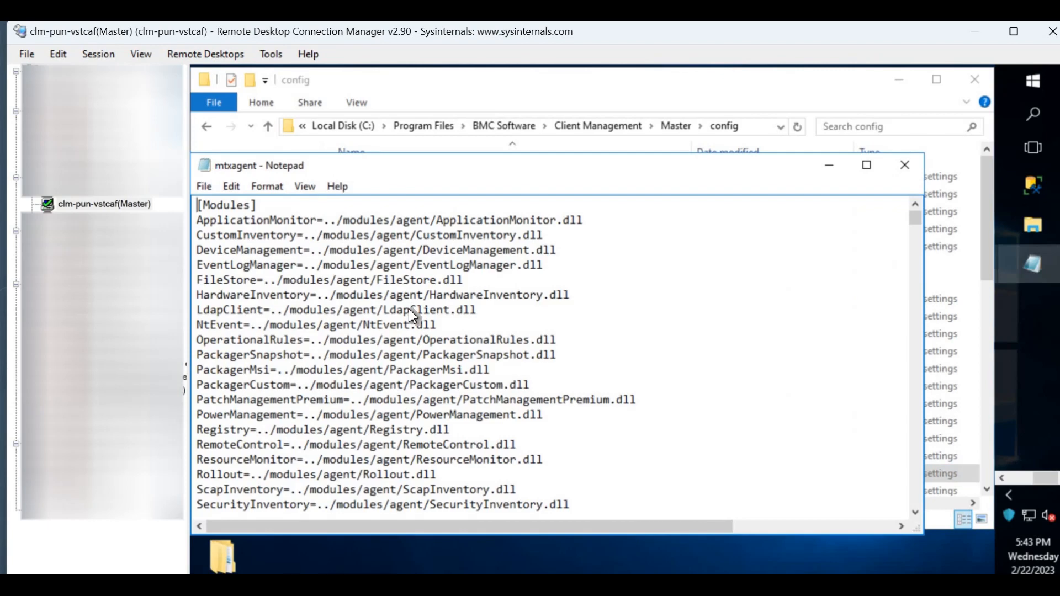
{"action": "key", "text": "ctrl+f"}
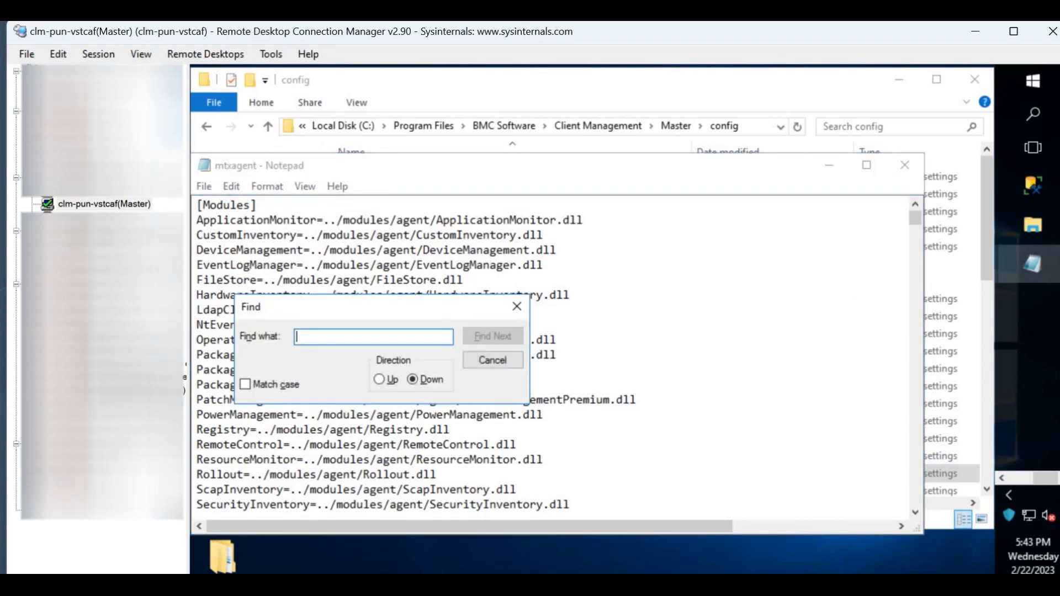
{"action": "type", "text": "certt"}
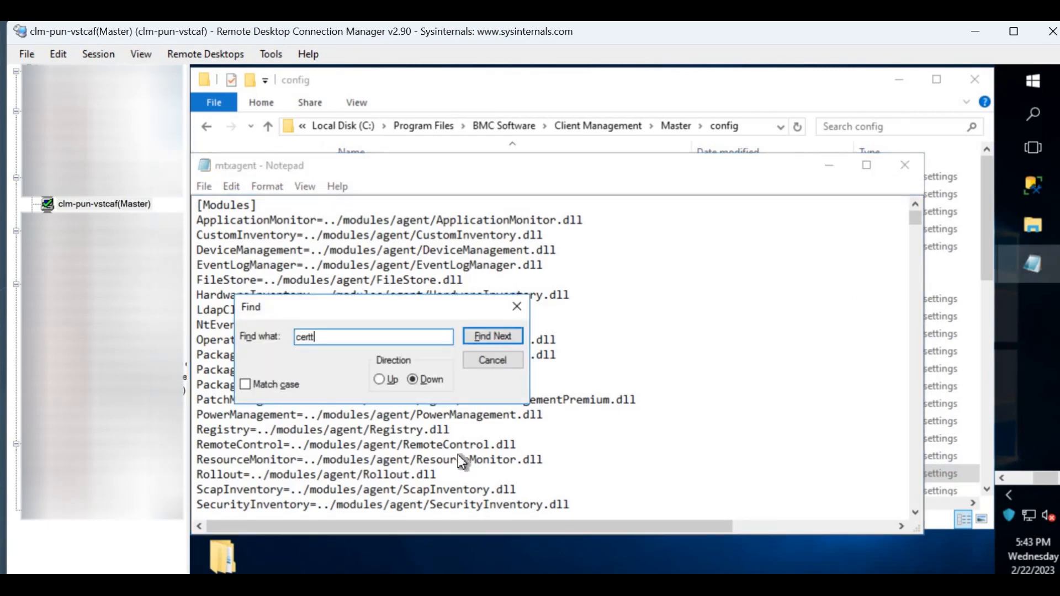
{"action": "left_click", "coordinate": [492, 335]}
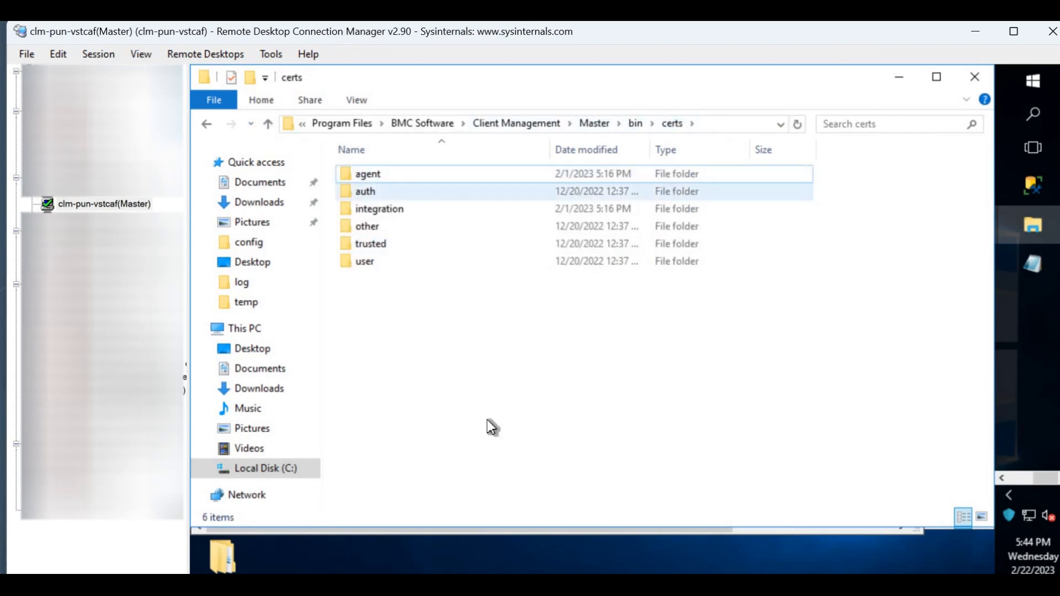
Copy the bcm certificate from the hash-named folder under Master\bin\certs\trusted
{"action": "double_click", "coordinate": [370, 243]}
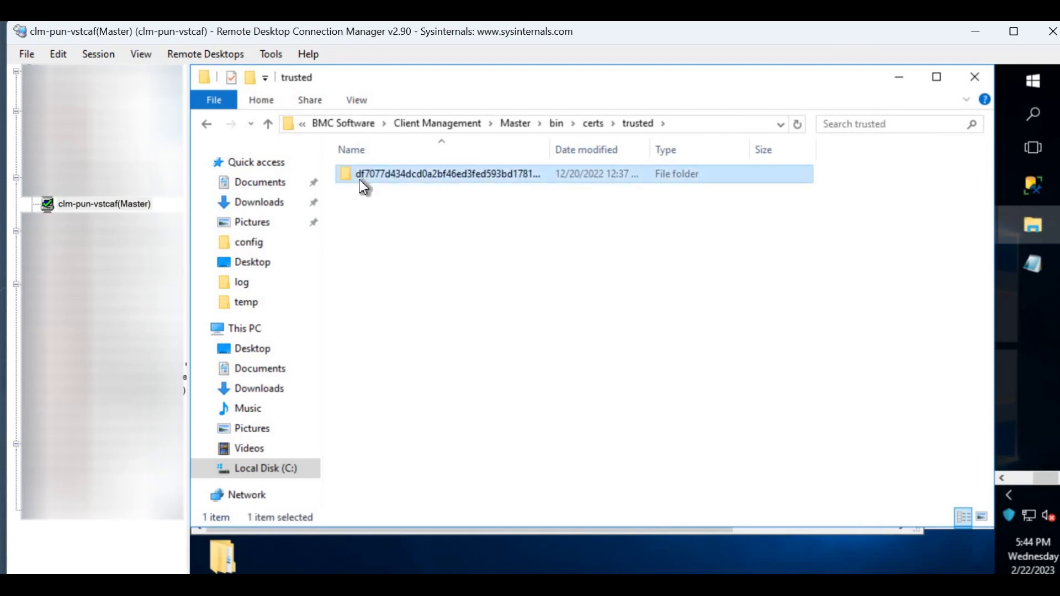
{"action": "right_click", "coordinate": [366, 173]}
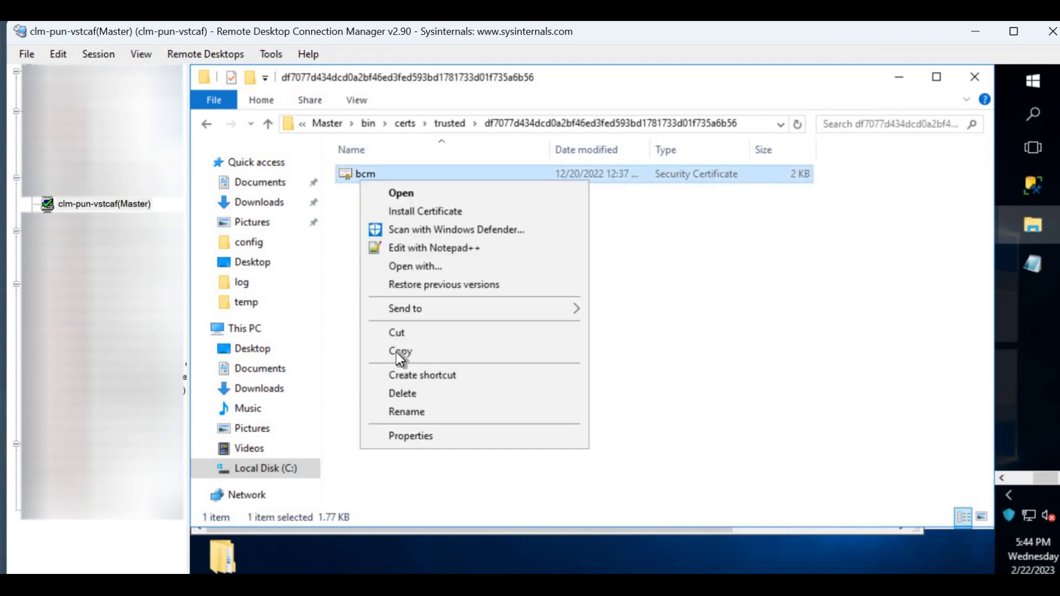
{"action": "left_click", "coordinate": [400, 351]}
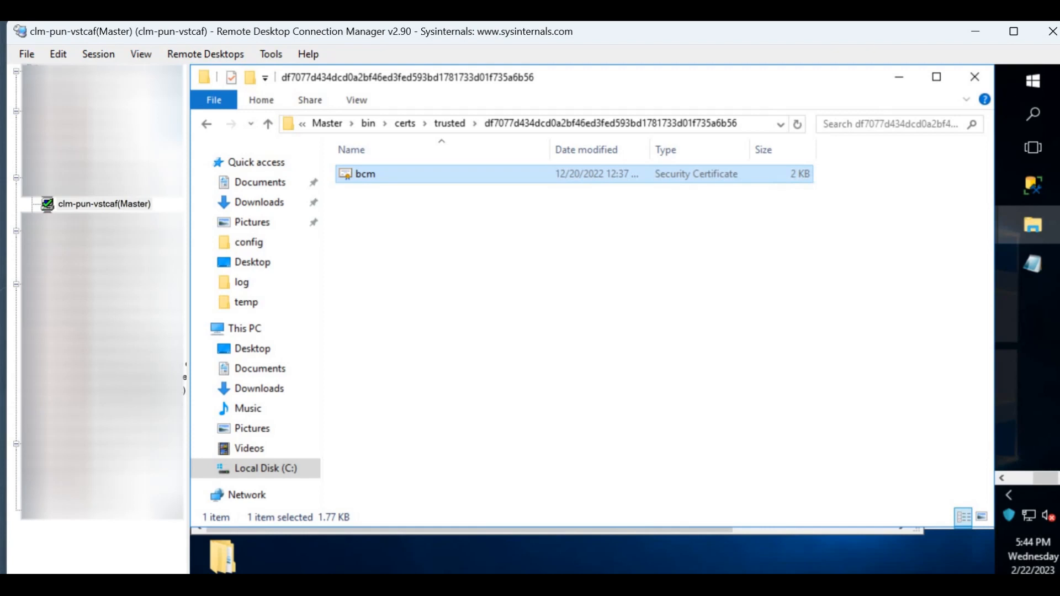